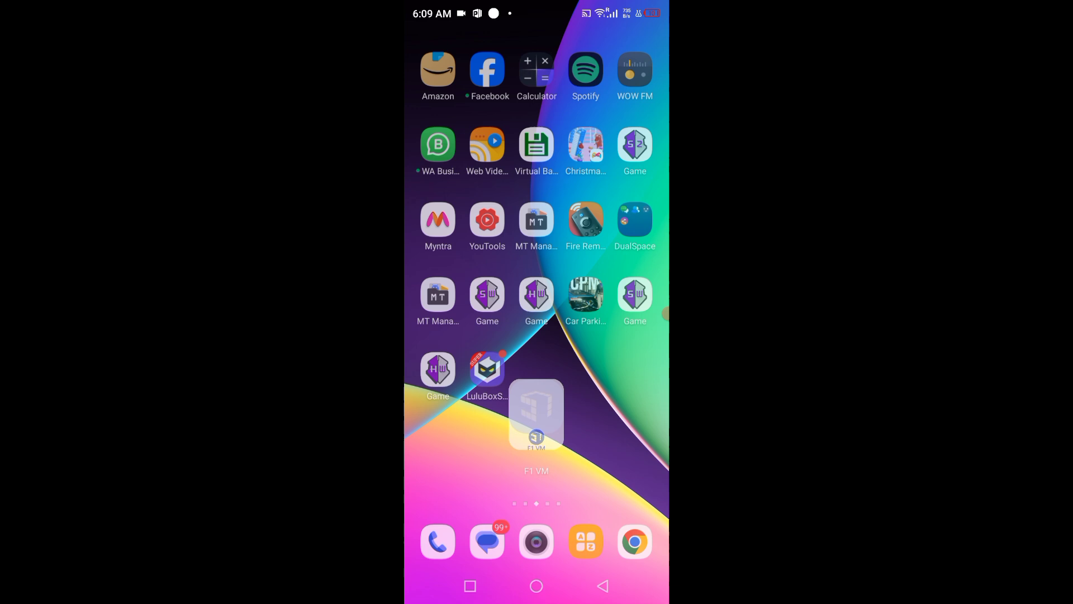
- Launch F1 VM and grant it the display-over-other-apps permission from the PIP prompt
left_click(536, 414)
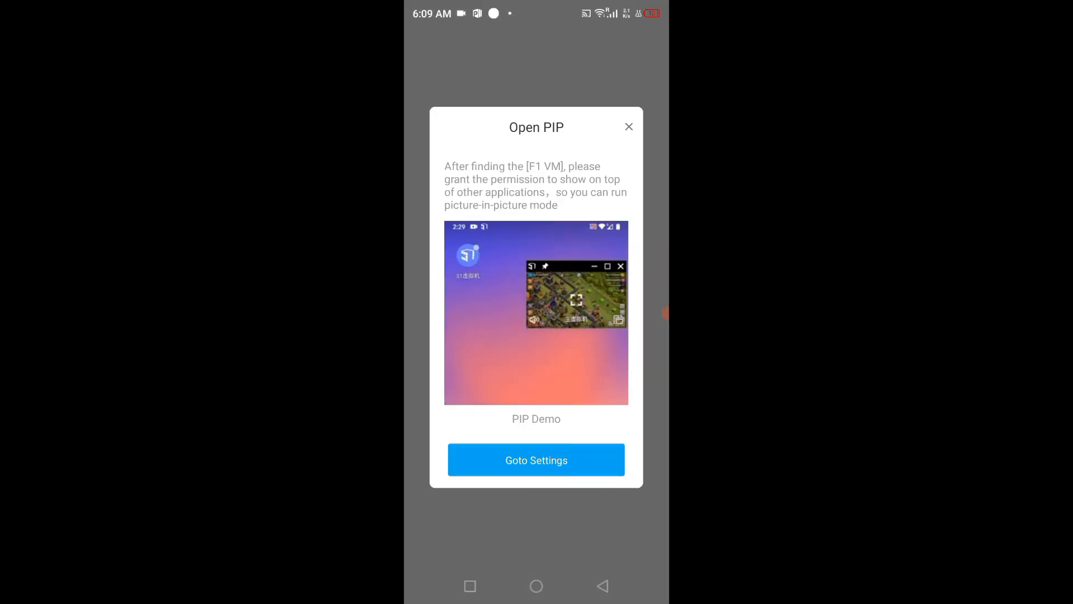
left_click(535, 460)
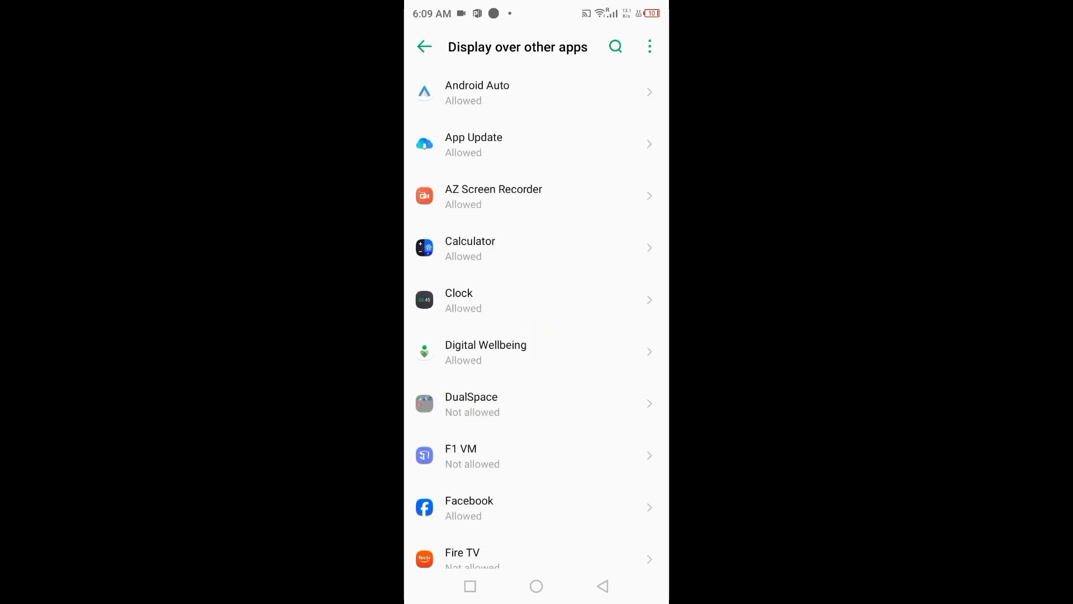
left_click(535, 456)
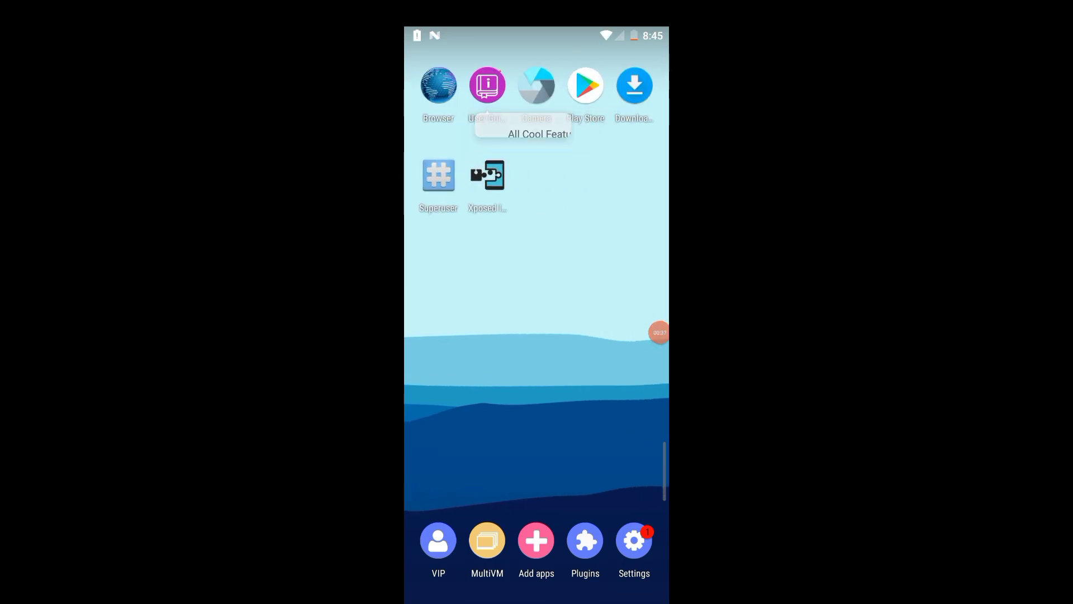
- From VM Settings, activate VIP (skipping sign-up) and confirm Global Root in Root Manager
left_click(633, 540)
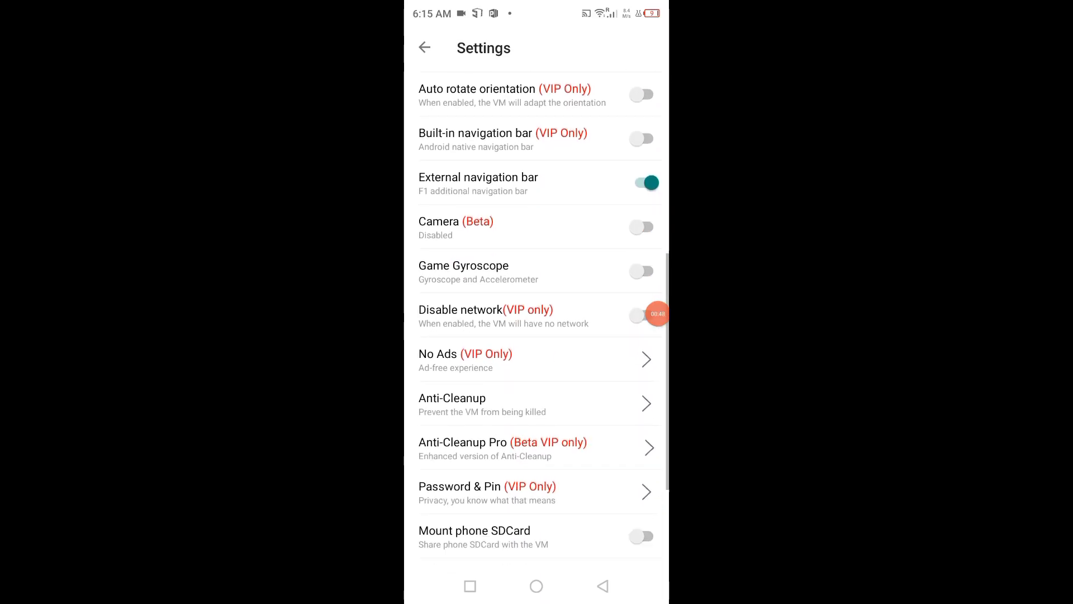
scroll("down", 3)
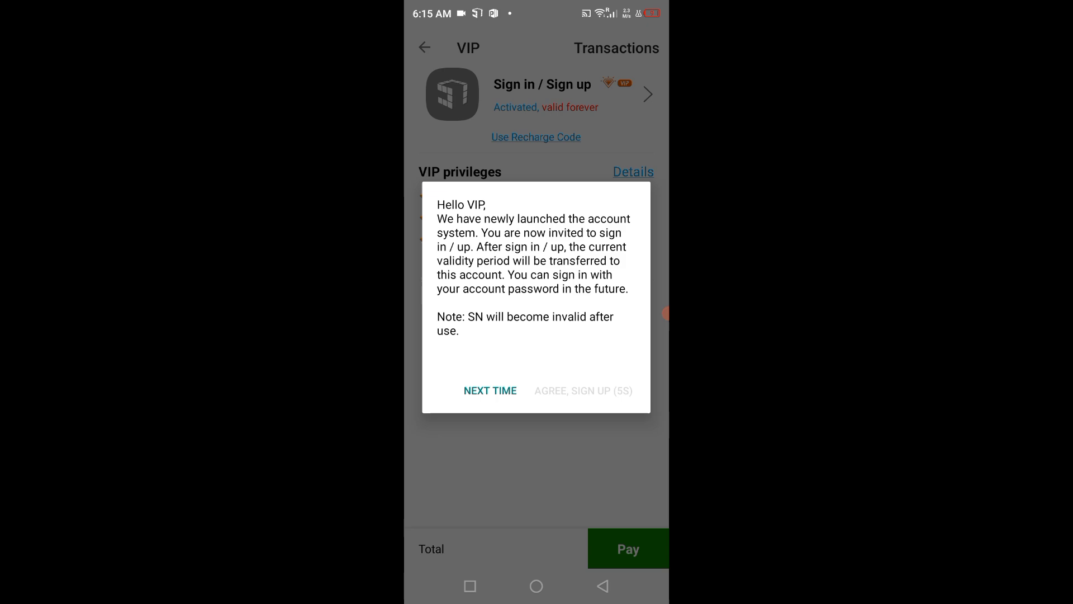
left_click(490, 391)
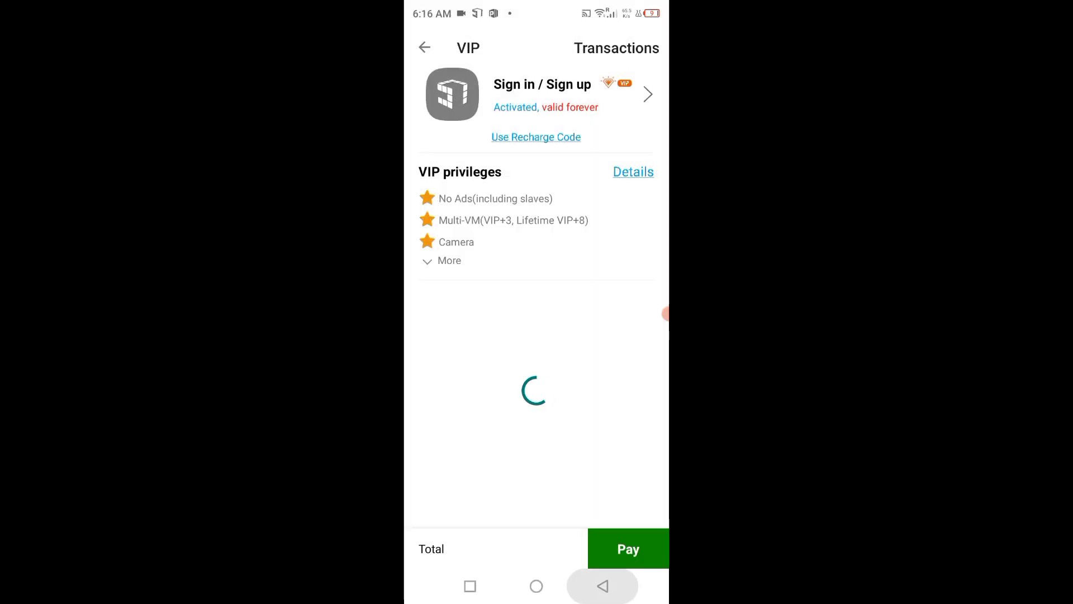
left_click(425, 47)
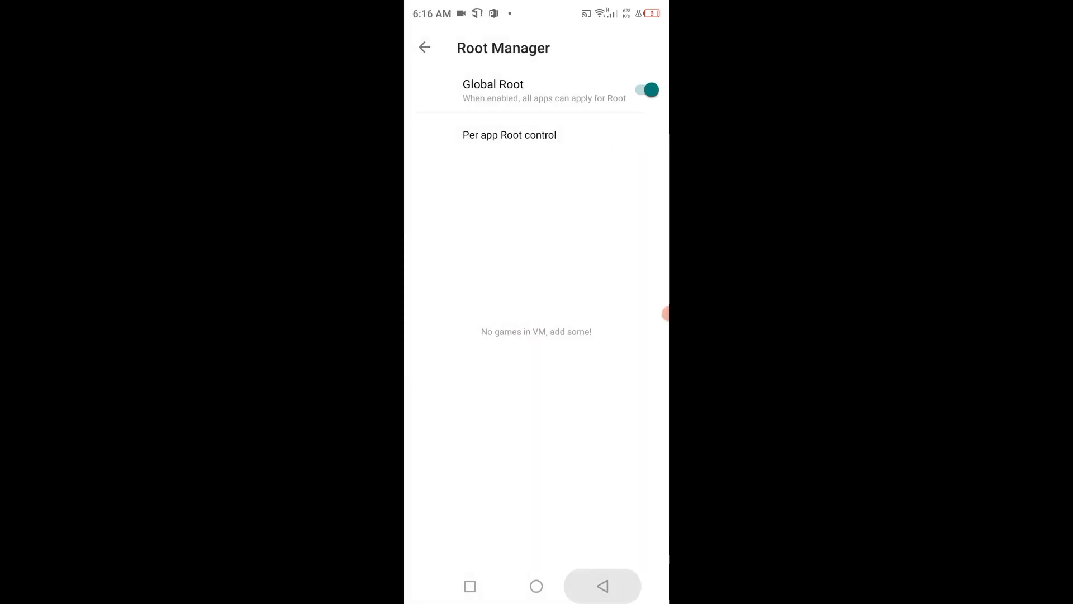
- Leave Root Manager and launch Xposed Installer from the Root & Xposed page
left_click(424, 47)
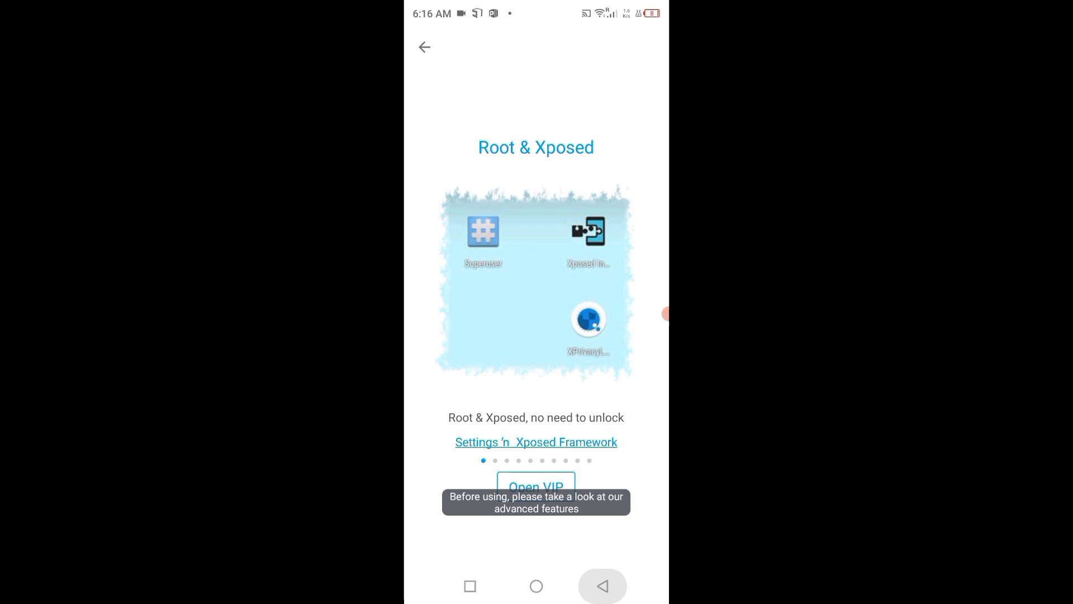
left_click(535, 441)
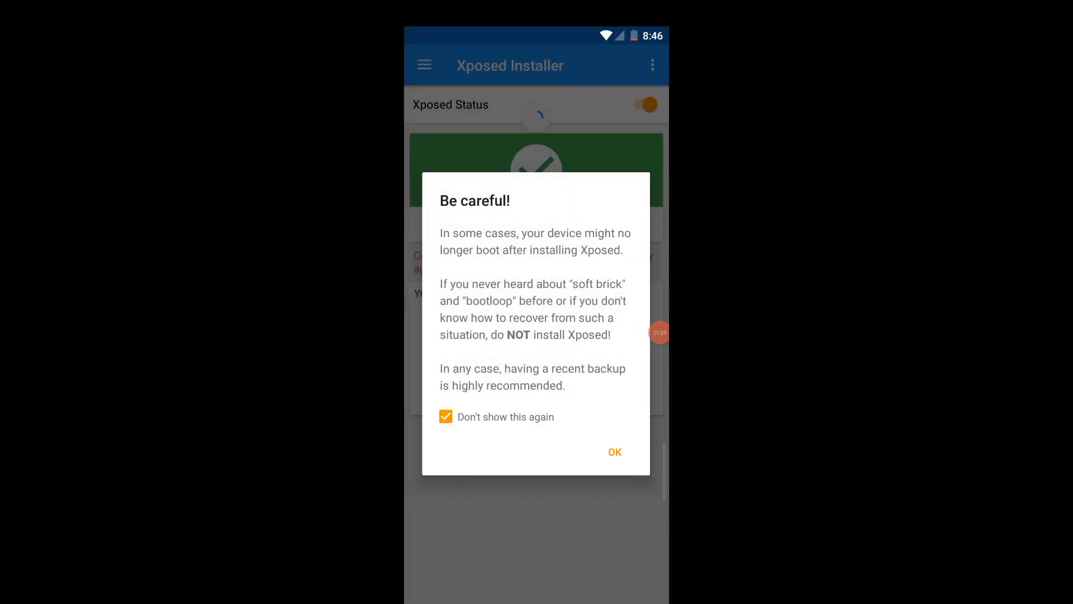
- Dismiss the Xposed warning, confirm Framework 89 active, then launch Play Store
left_click(613, 452)
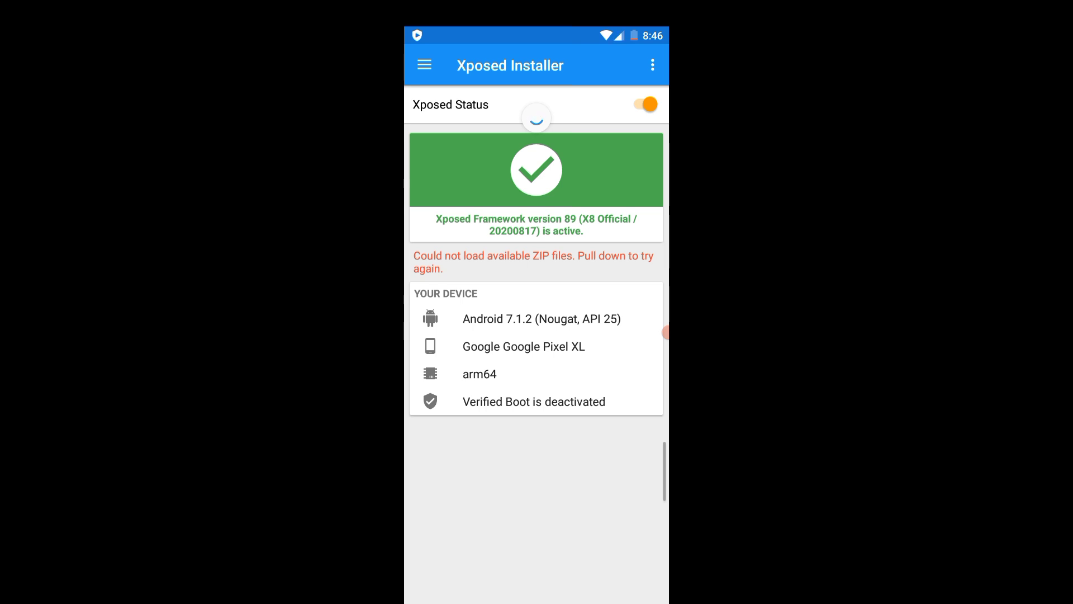
left_click(424, 64)
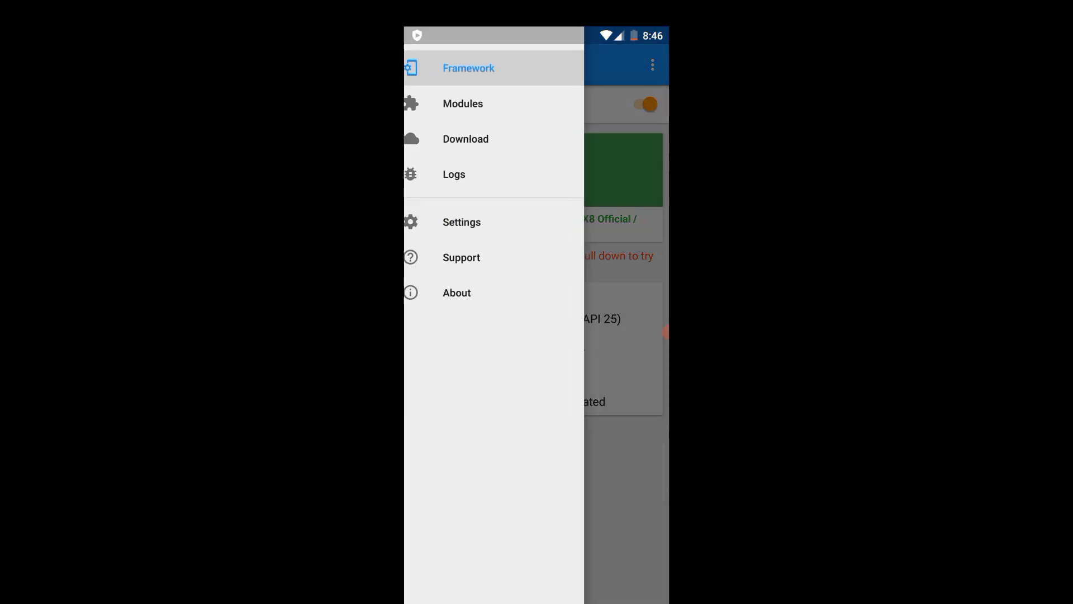
left_click(463, 103)
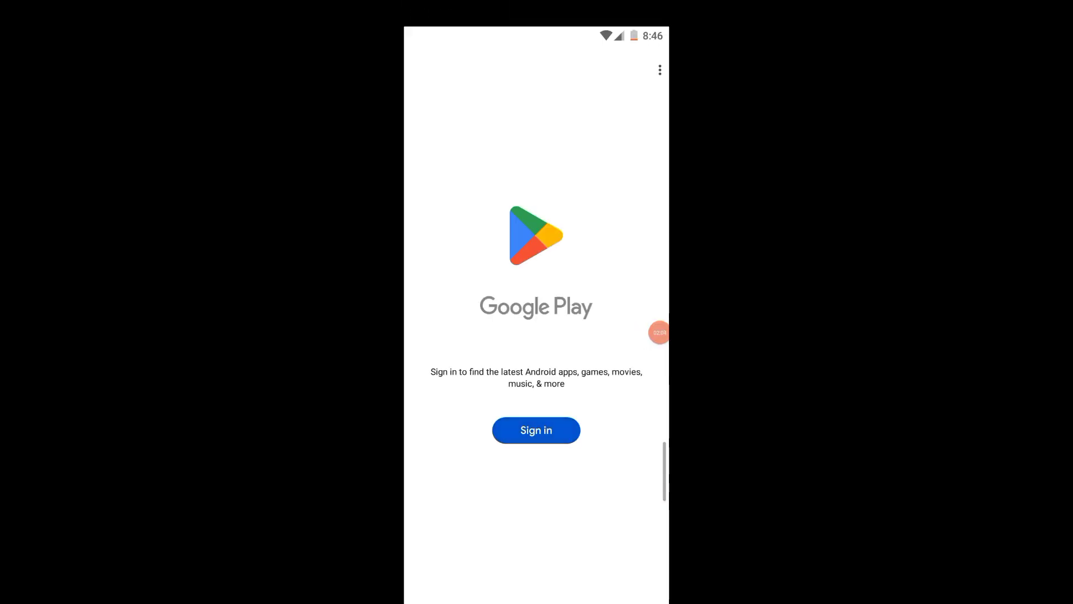
- Exit Google Play back to the VM home screen
left_click(535, 429)
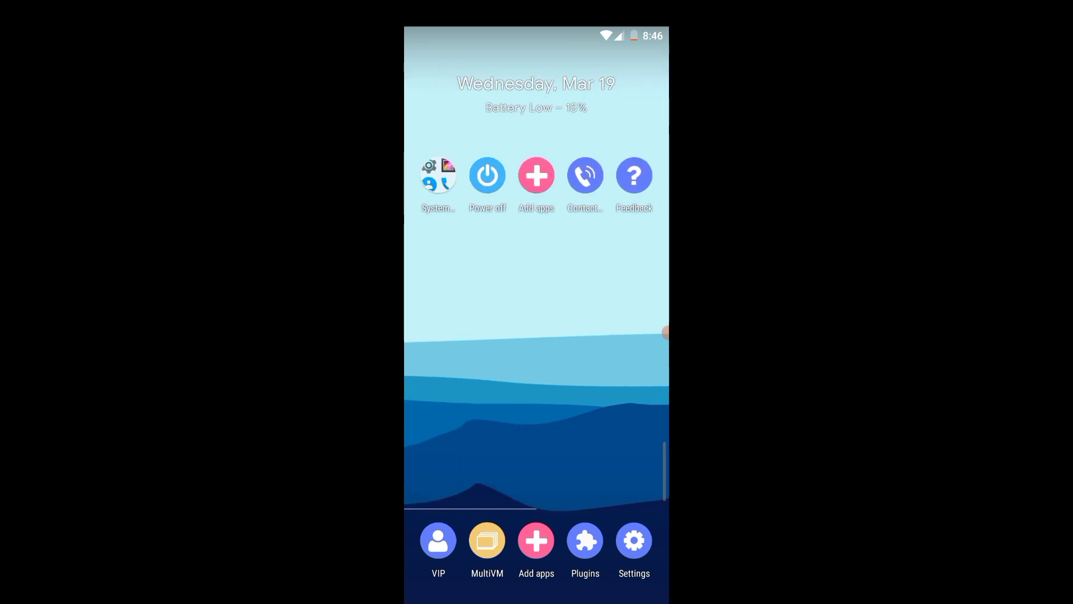
- From Add apps, browse Plugins then APKs and add the Magisk APK to the VM
left_click(536, 175)
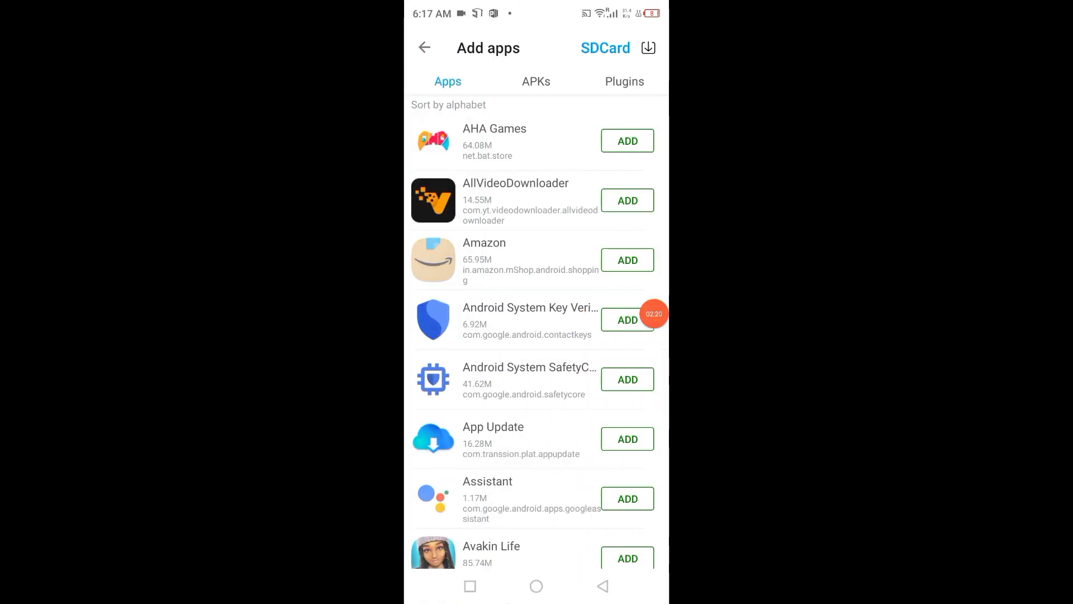
left_click(535, 82)
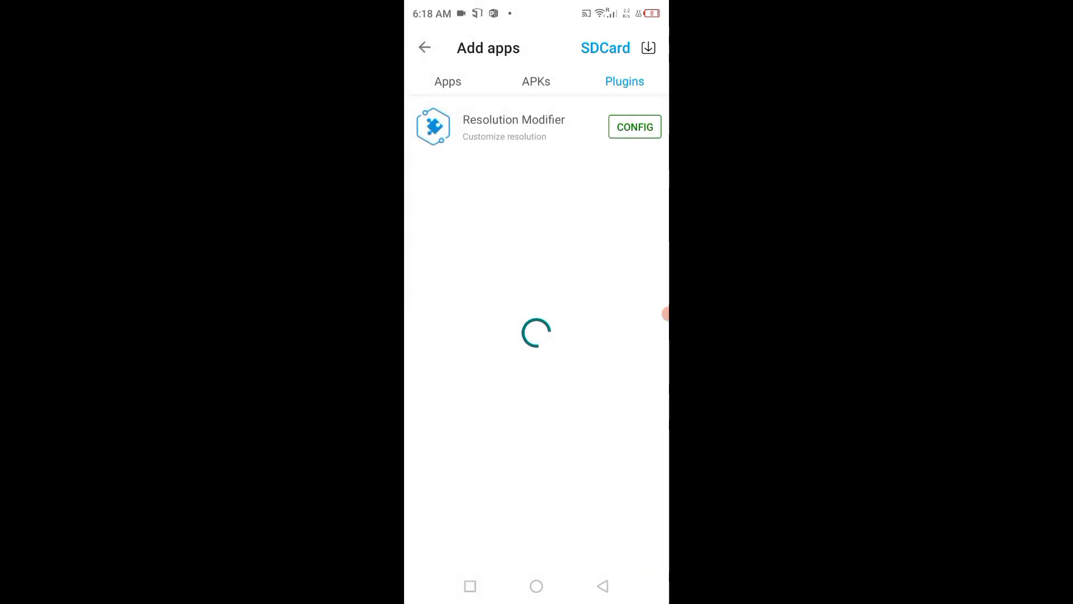
left_click(536, 80)
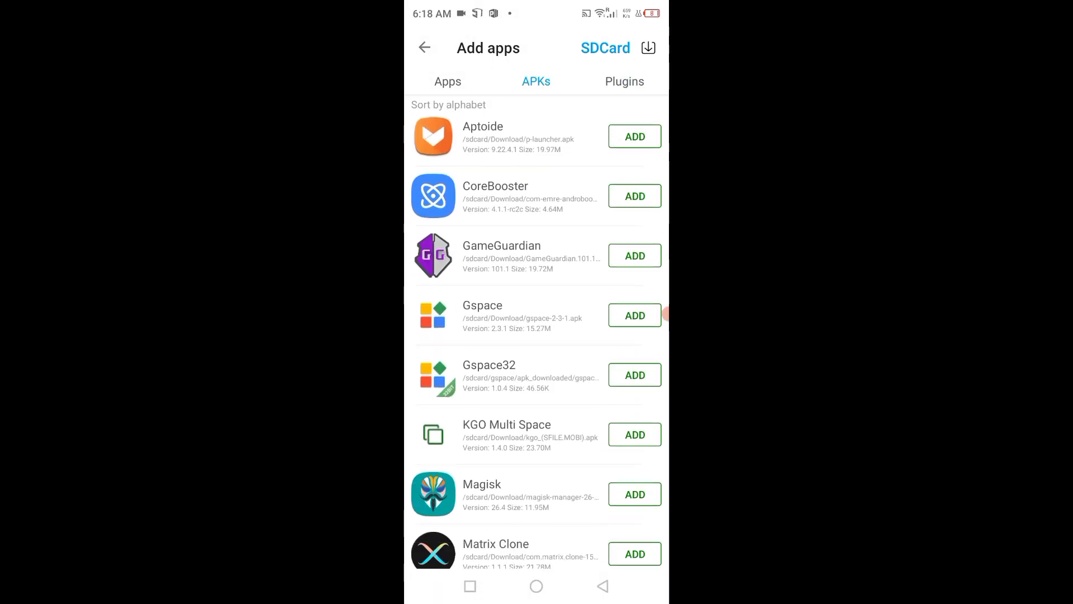
scroll("down", 3)
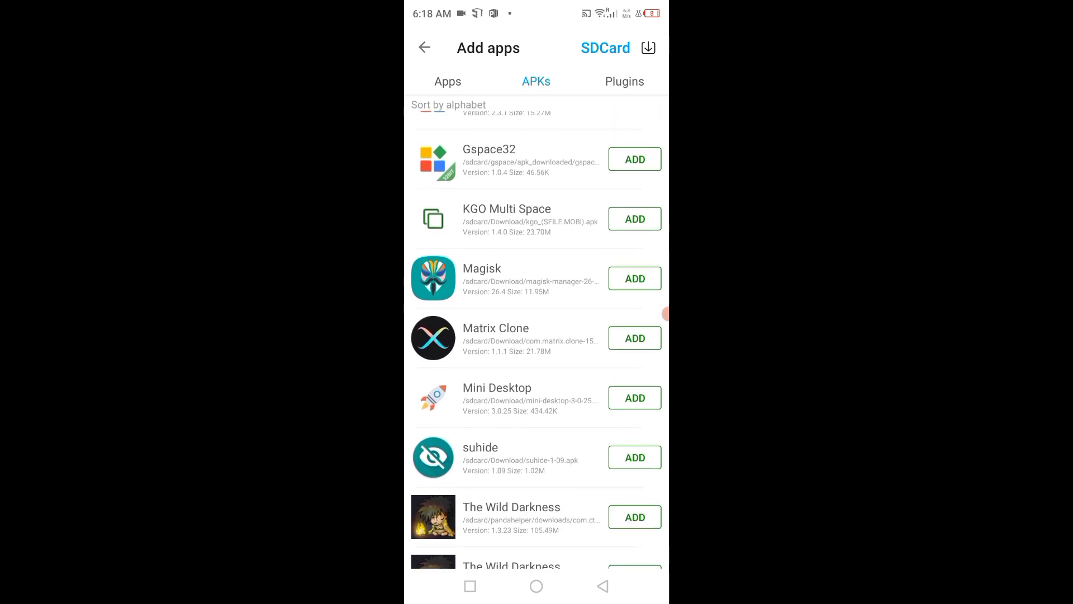
scroll("down", 3)
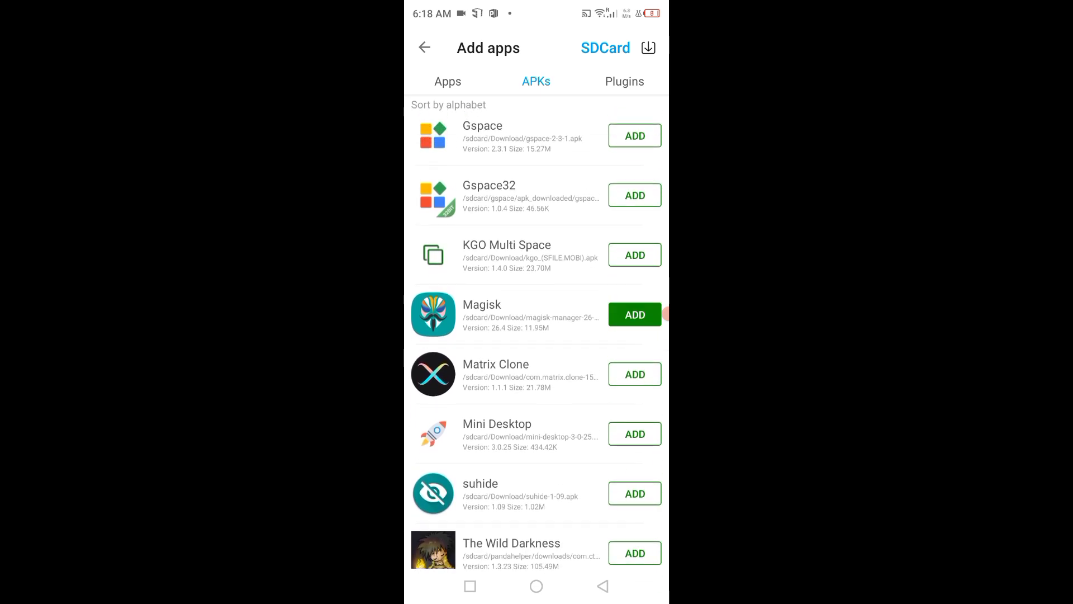
left_click(634, 314)
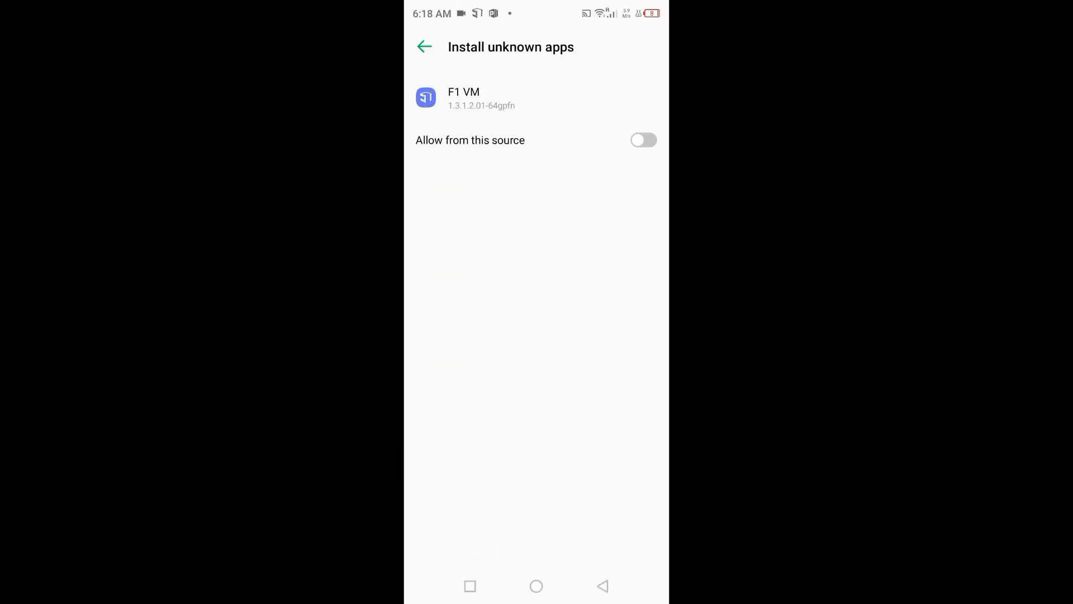
- Allow F1 VM to install unknown apps and return to the VM home screen
left_click(644, 140)
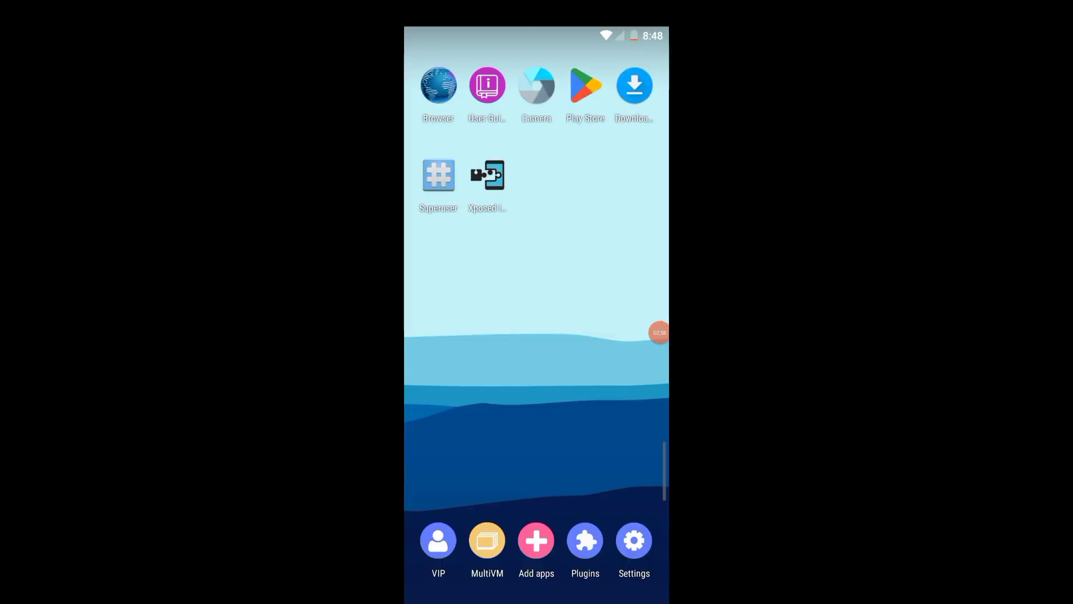
- Show the Add apps device list scrolled to Drive, DualSpace, Facebook and Flipkart
left_click(536, 540)
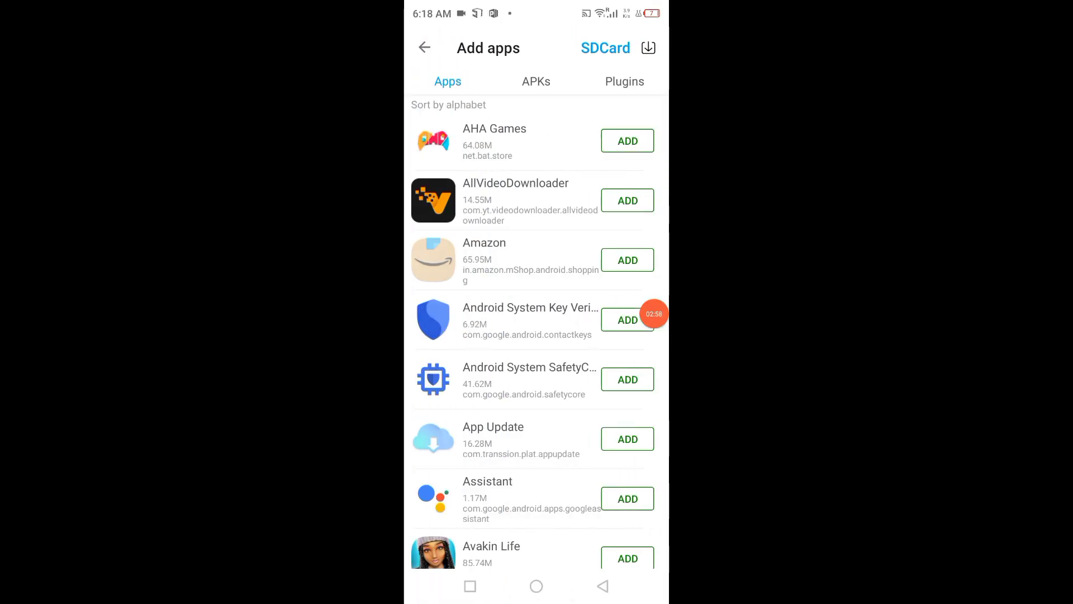
scroll("down", 3)
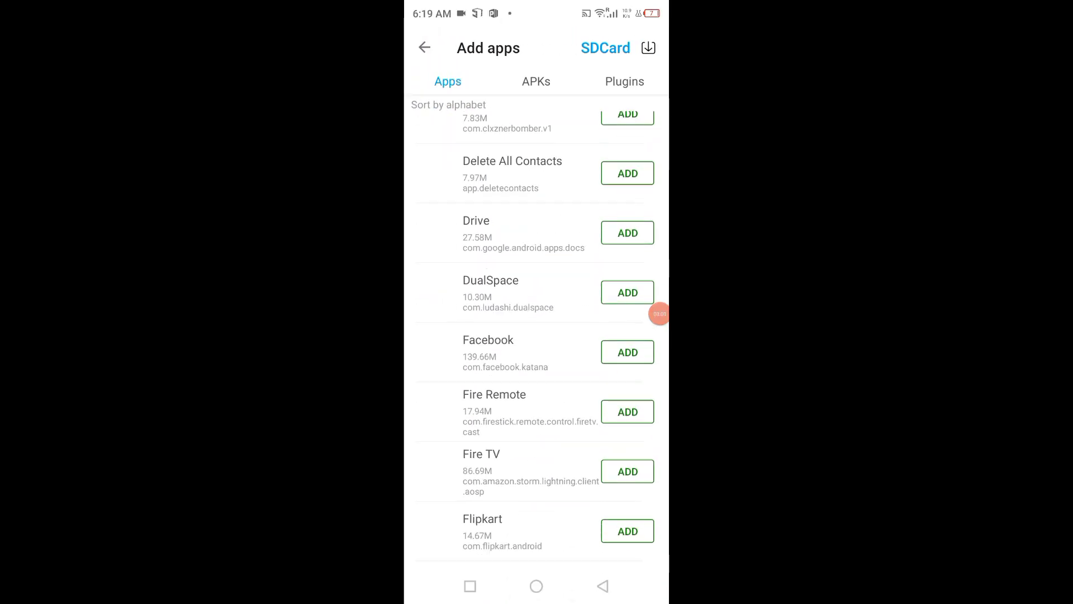